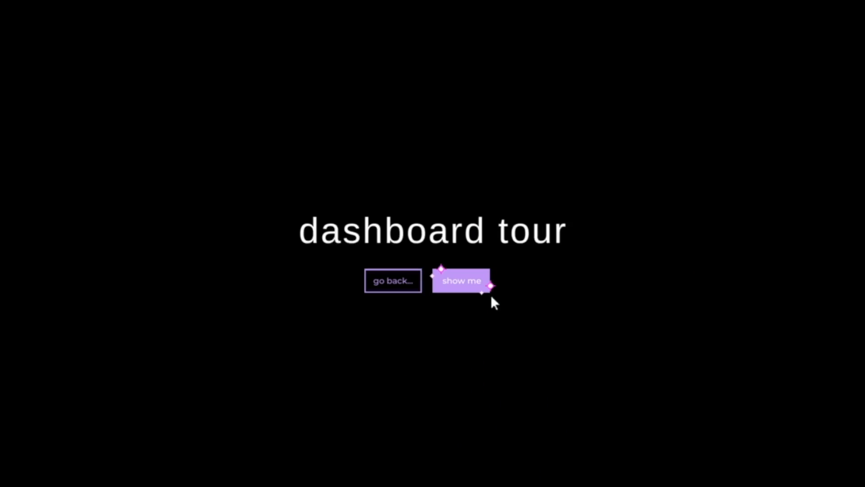
Step: Start the dashboard tour and browse down through the main dashboard page and back up
{"action": "left_click", "coordinate": [460, 281]}
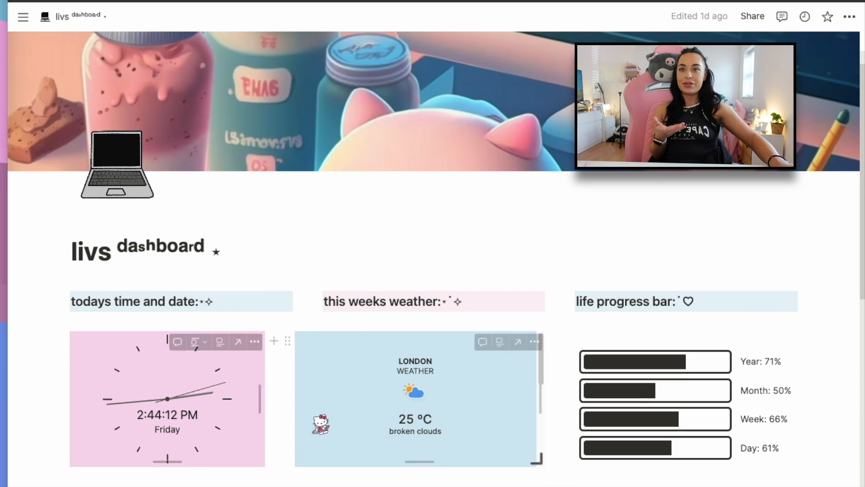
{"action": "scroll", "scroll_direction": "down", "scroll_amount": 3}
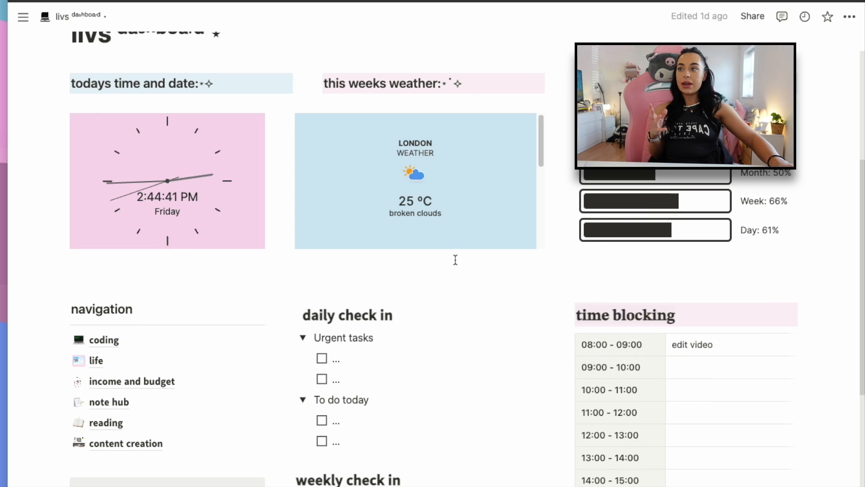
{"action": "scroll", "scroll_direction": "down", "scroll_amount": 3}
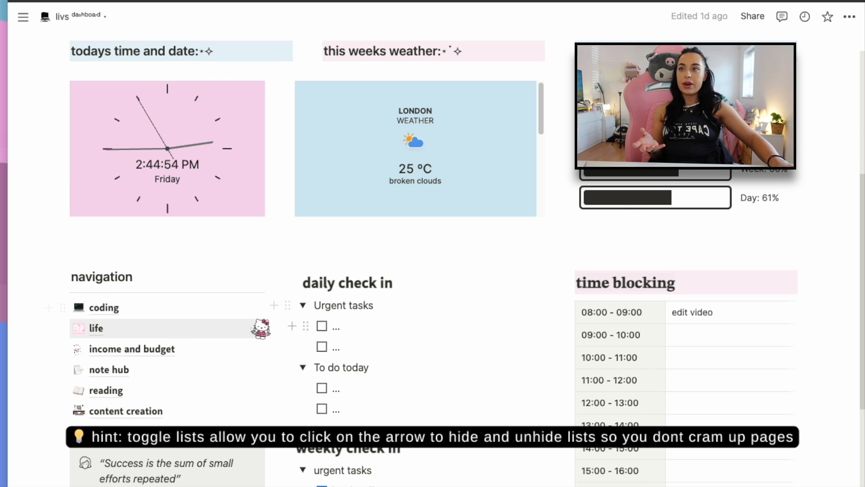
{"action": "scroll", "scroll_direction": "down", "scroll_amount": 3}
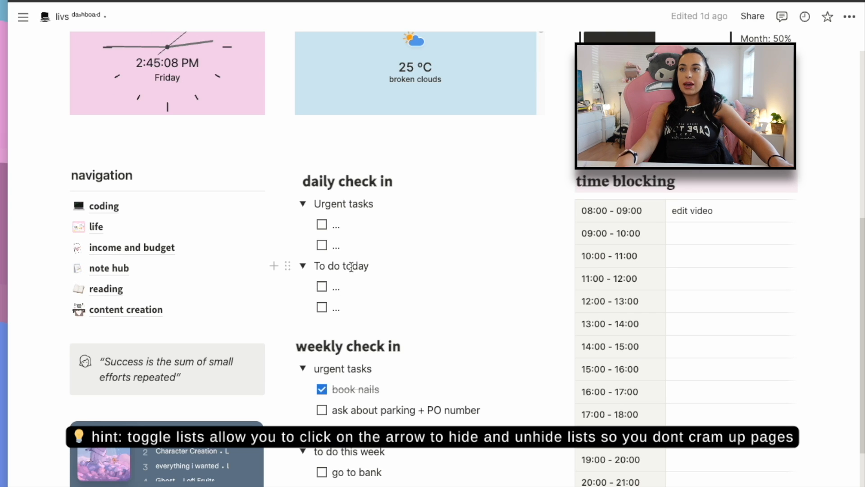
{"action": "scroll", "scroll_direction": "down", "scroll_amount": 3}
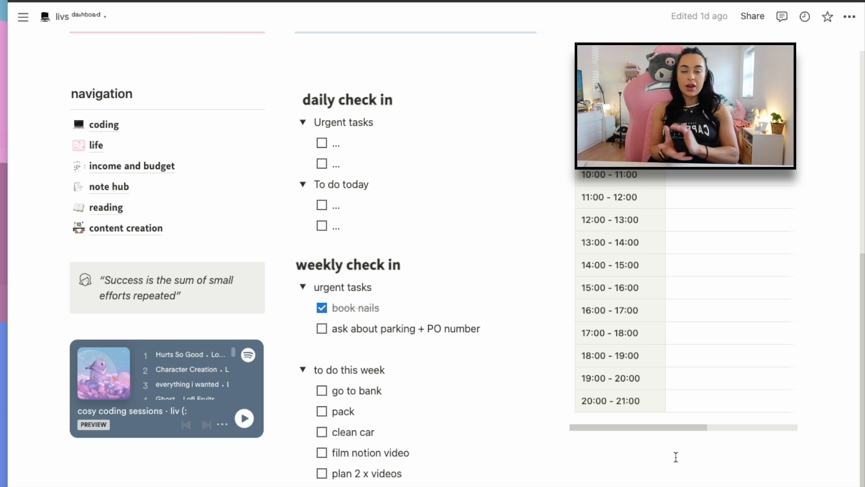
{"action": "scroll", "scroll_direction": "down", "scroll_amount": 3}
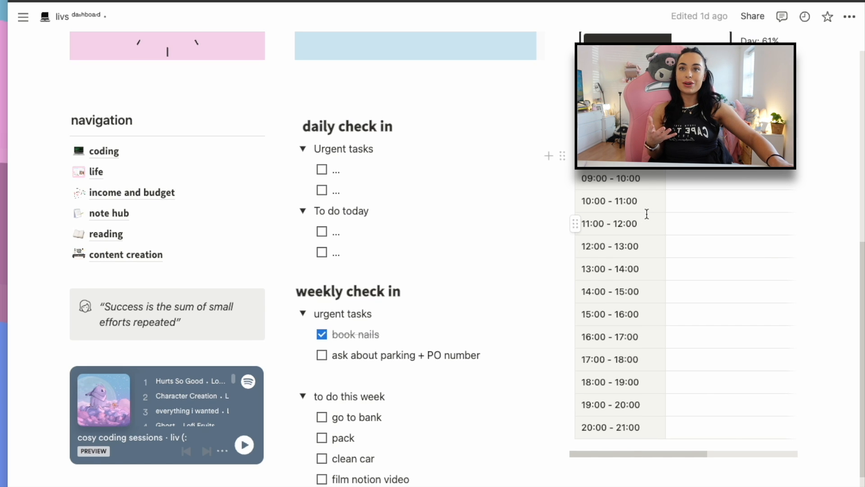
{"action": "scroll", "scroll_direction": "up", "scroll_amount": 3}
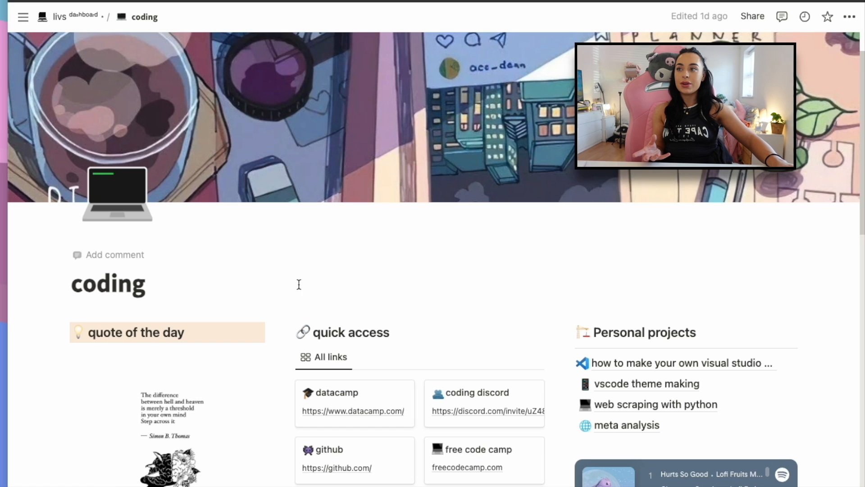
Step: Scroll the coding page to Personal projects and open the visual studio code theme project
{"action": "scroll", "scroll_direction": "down", "scroll_amount": 3}
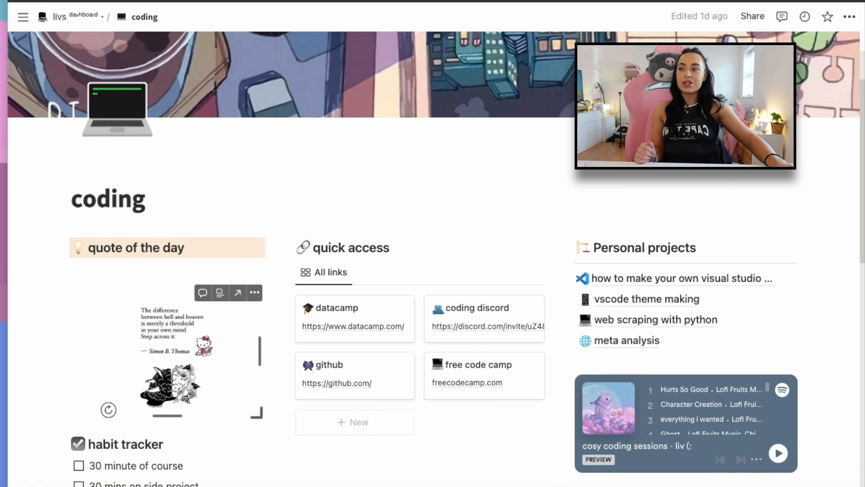
{"action": "scroll", "scroll_direction": "down", "scroll_amount": 3}
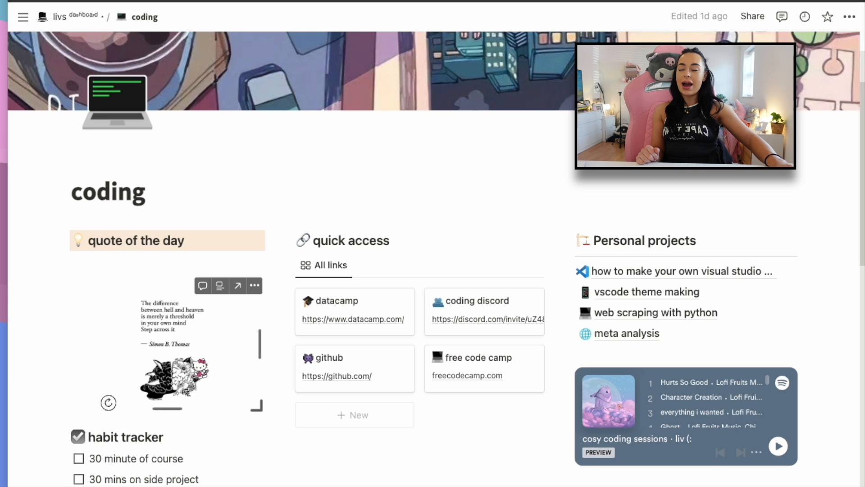
{"action": "scroll", "scroll_direction": "down", "scroll_amount": 3}
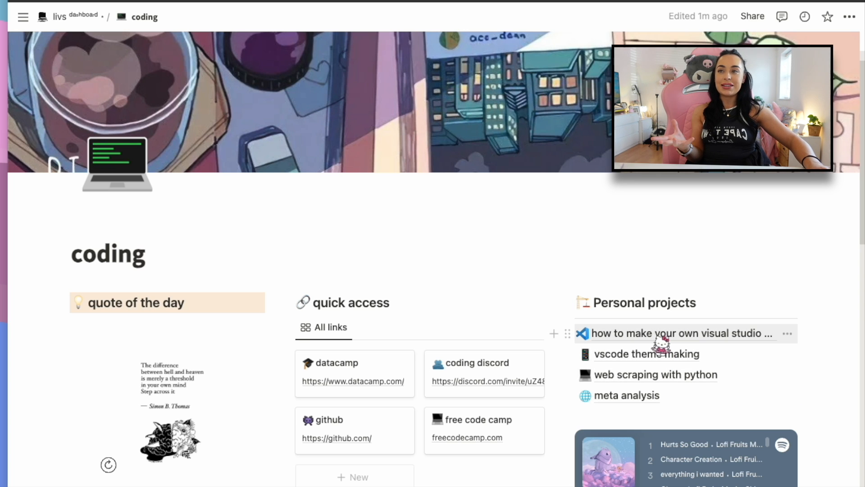
{"action": "left_click", "coordinate": [677, 333]}
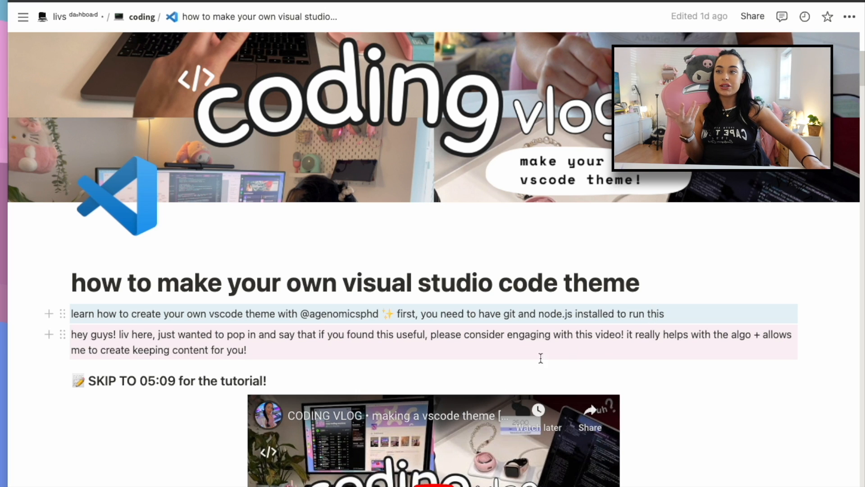
Step: Skim the theme tutorial subpage, then return to the coding page via the breadcrumb
{"action": "scroll", "scroll_direction": "down", "scroll_amount": 3}
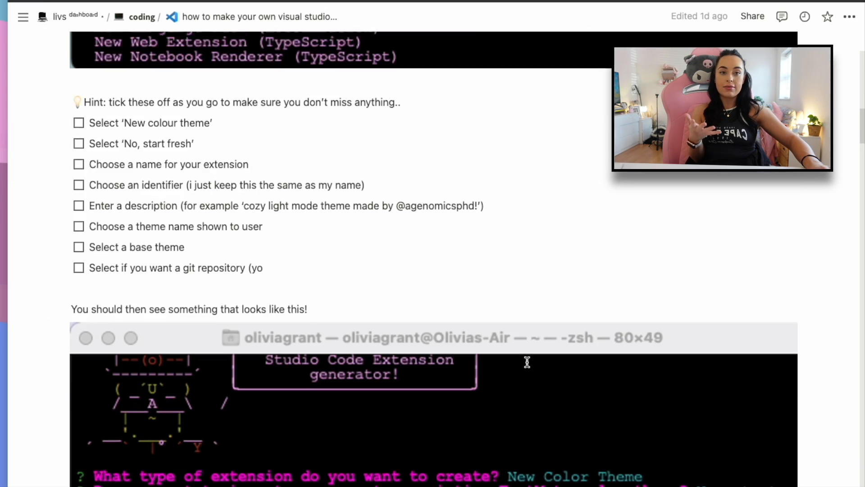
{"action": "scroll", "scroll_direction": "down", "scroll_amount": 3}
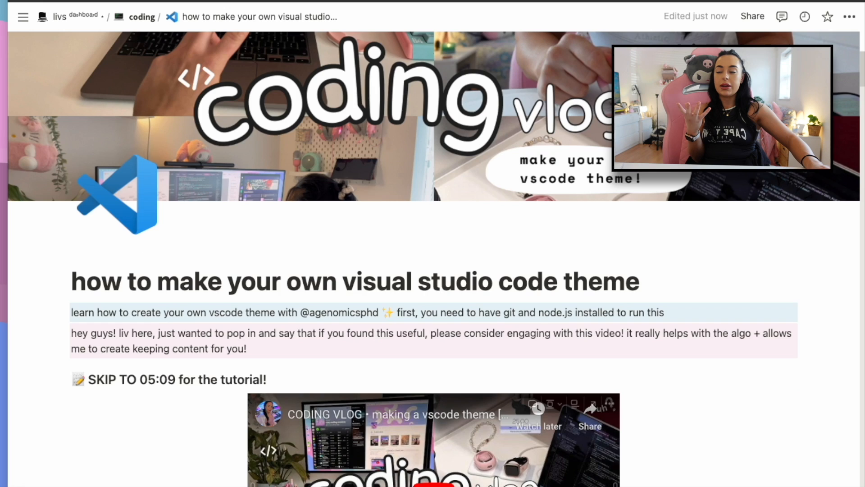
{"action": "left_click", "coordinate": [141, 16]}
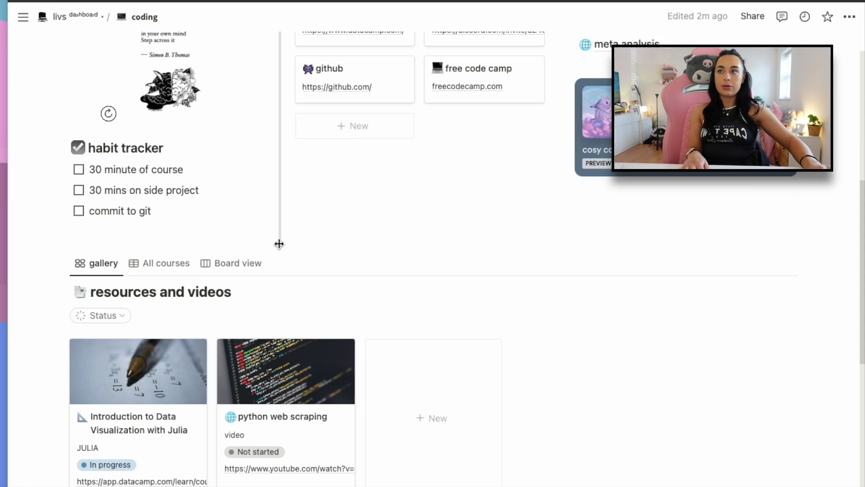
{"action": "scroll", "scroll_direction": "down", "scroll_amount": 3}
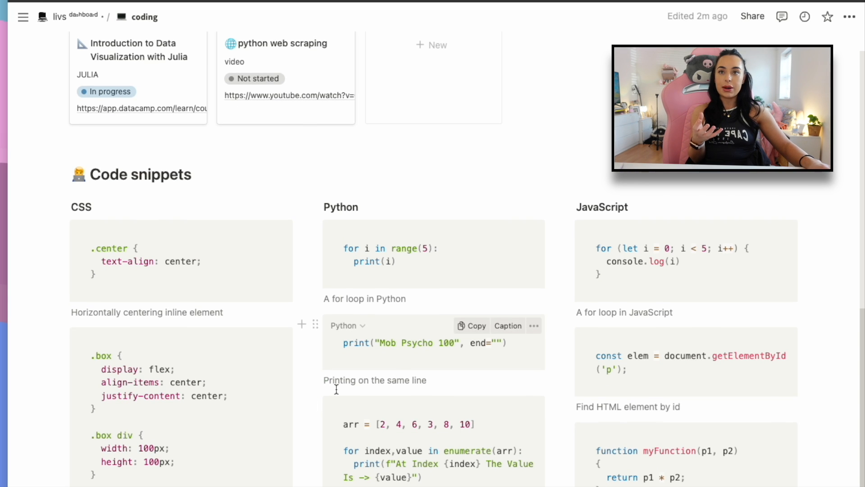
{"action": "scroll", "scroll_direction": "up", "scroll_amount": 3}
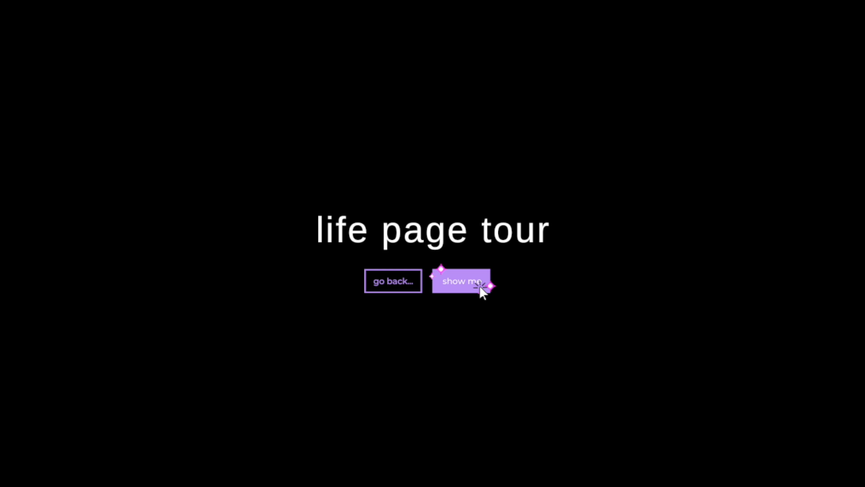
Step: Start the life page tour and scroll through weekly errands and affirmations to the gym weekly plan
{"action": "left_click", "coordinate": [462, 282]}
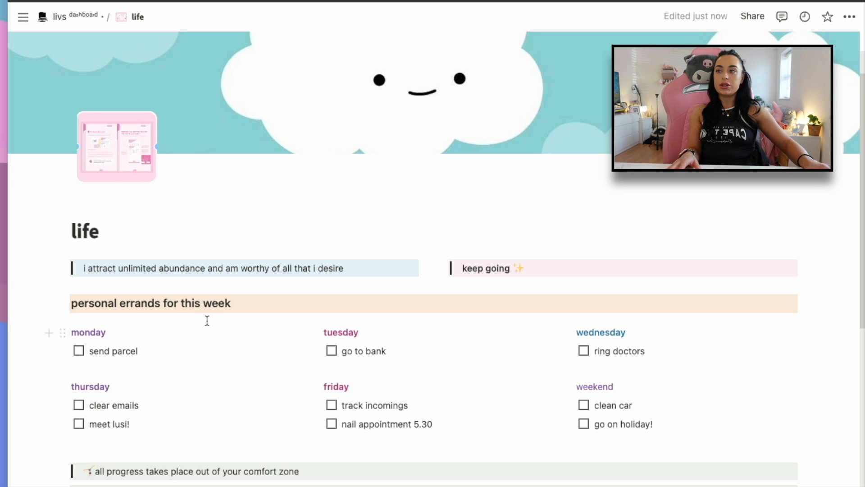
{"action": "scroll", "scroll_direction": "down", "scroll_amount": 3}
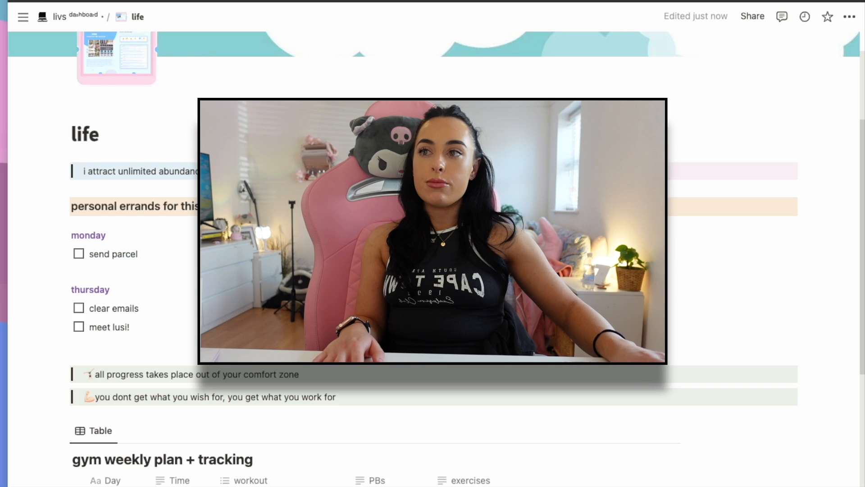
{"action": "scroll", "scroll_direction": "down", "scroll_amount": 3}
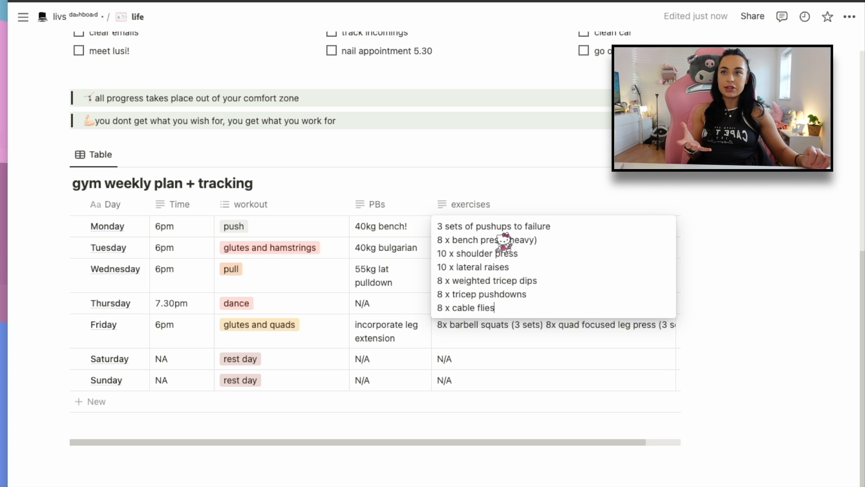
{"action": "left_click", "coordinate": [22, 17]}
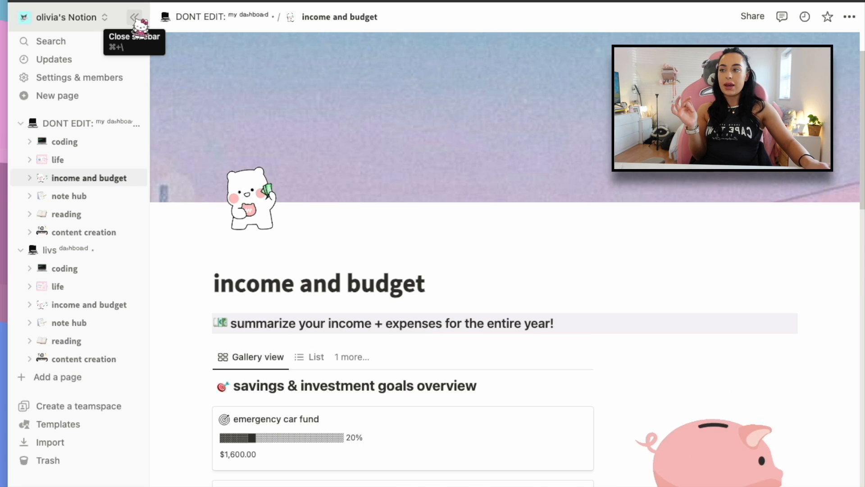
Step: Hide the sidebar, scroll to the savings goals gallery and open the emergency car fund goal card
{"action": "left_click", "coordinate": [134, 17]}
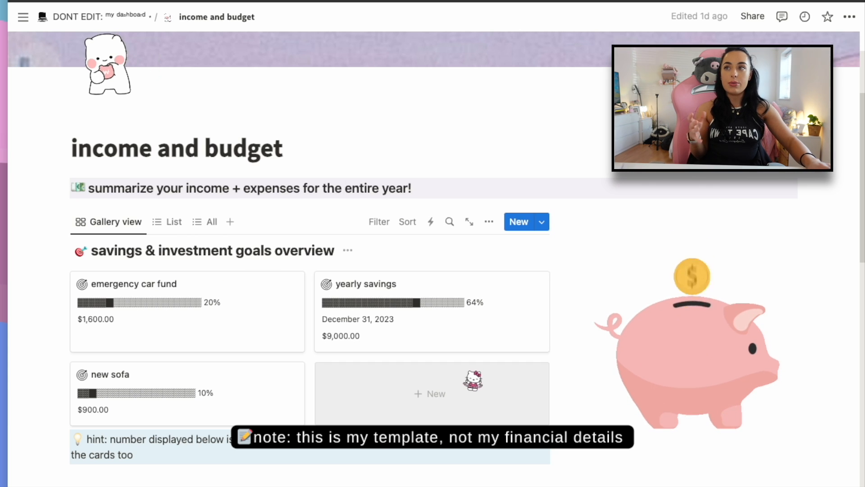
{"action": "scroll", "scroll_direction": "down", "scroll_amount": 3}
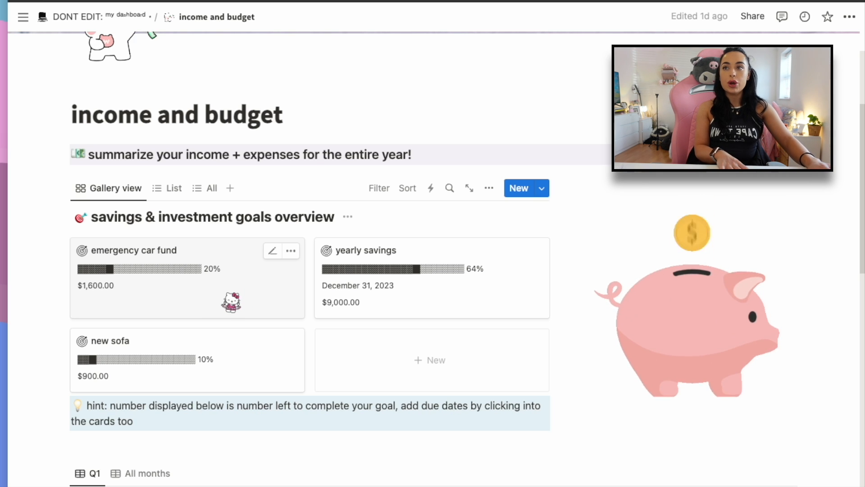
{"action": "left_click", "coordinate": [132, 250]}
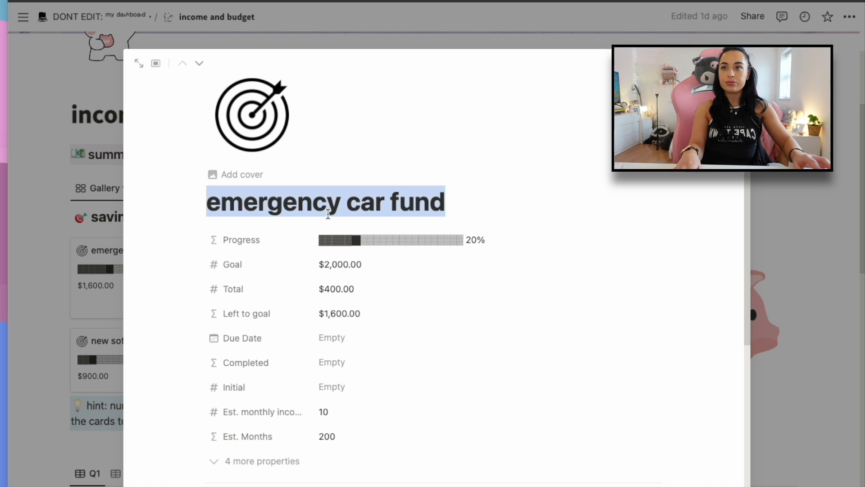
Step: Rename the savings goal to 'house deposit' and scroll on down the budget page
{"action": "type", "text": "house deposit"}
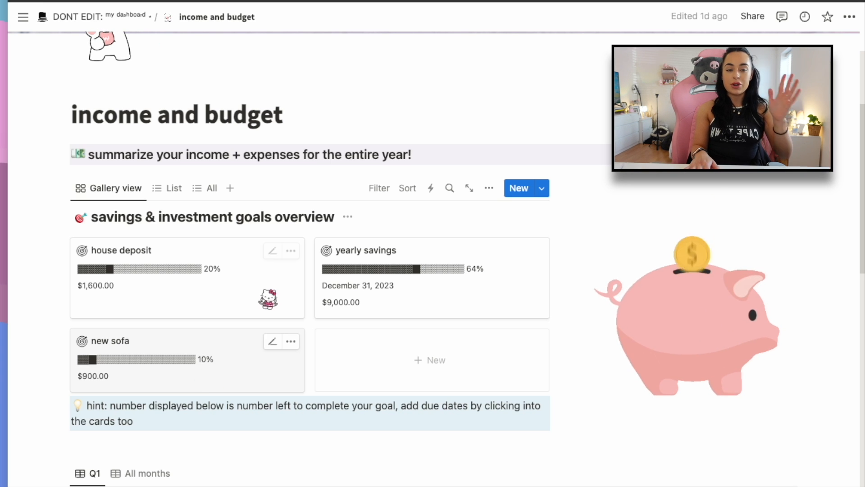
{"action": "scroll", "scroll_direction": "down", "scroll_amount": 3}
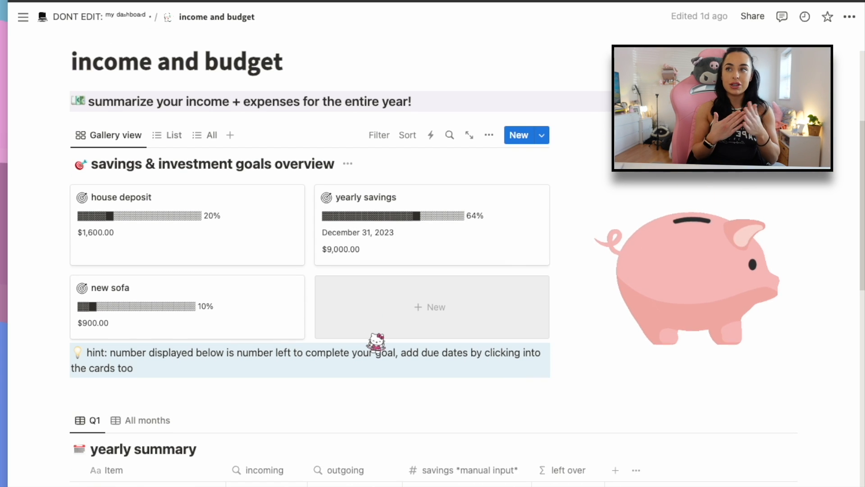
{"action": "scroll", "scroll_direction": "down", "scroll_amount": 3}
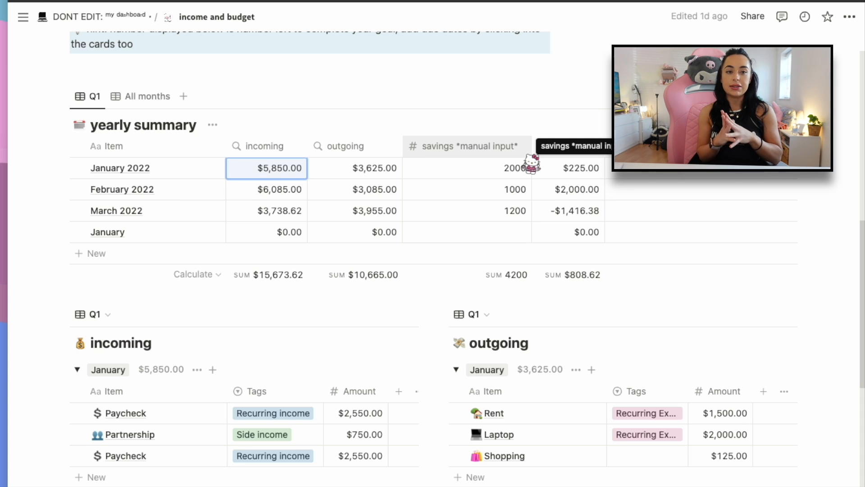
{"action": "left_click", "coordinate": [466, 167]}
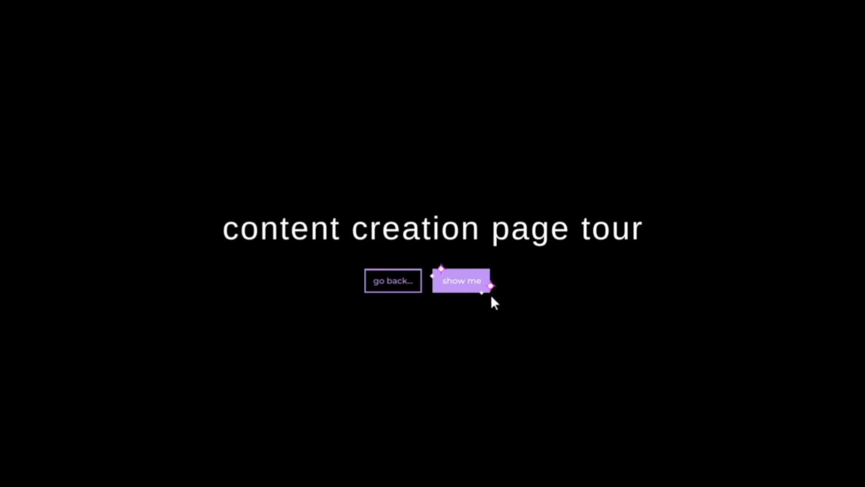
Step: Navigate to the content creation page of livs dashboard and hide the sidebar again
{"action": "left_click", "coordinate": [461, 279]}
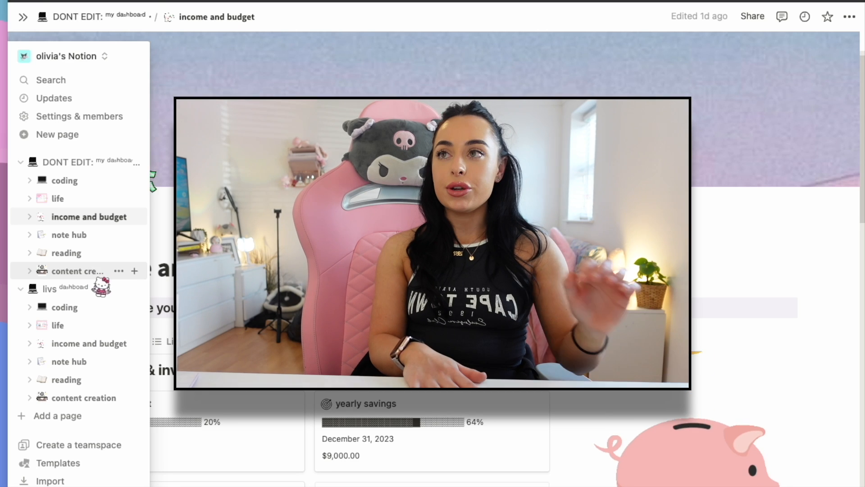
{"action": "left_click", "coordinate": [87, 398]}
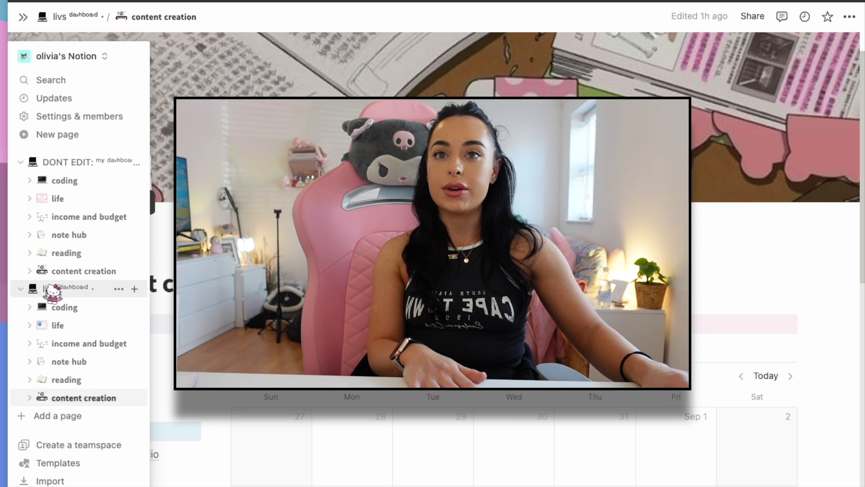
{"action": "left_click", "coordinate": [22, 17]}
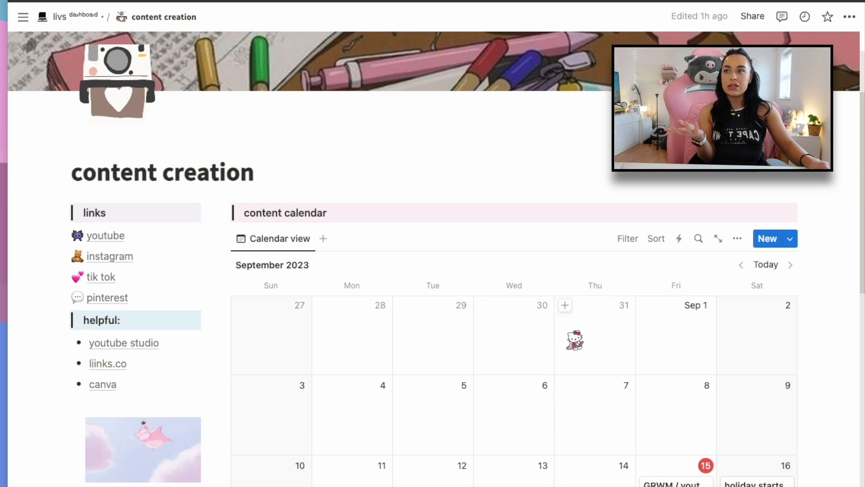
Step: Scroll through the content calendar down to the content tracker table of video ideas
{"action": "scroll", "scroll_direction": "down", "scroll_amount": 3}
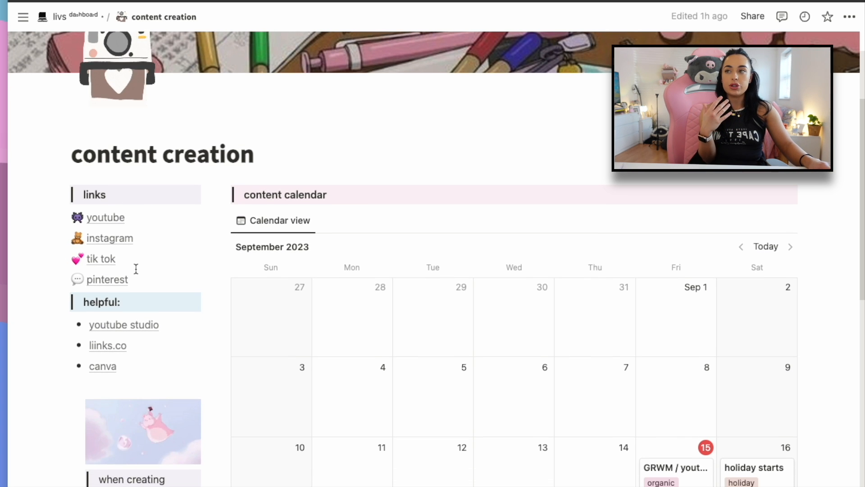
{"action": "scroll", "scroll_direction": "down", "scroll_amount": 3}
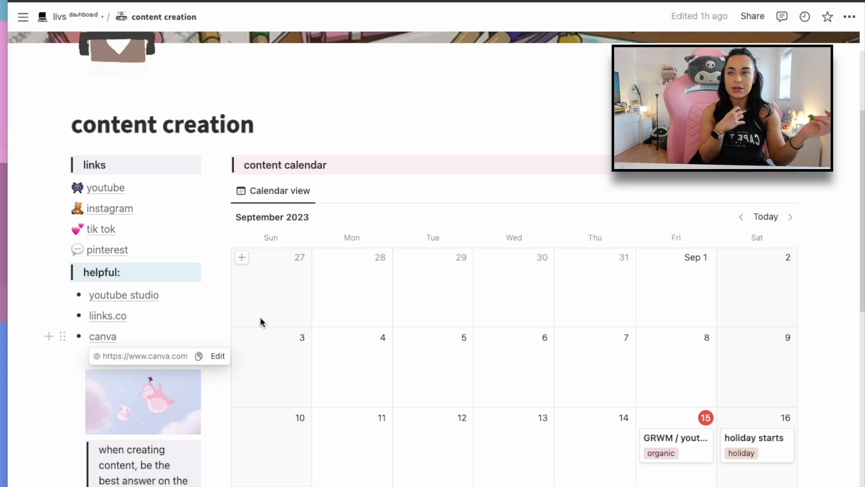
{"action": "scroll", "scroll_direction": "down", "scroll_amount": 3}
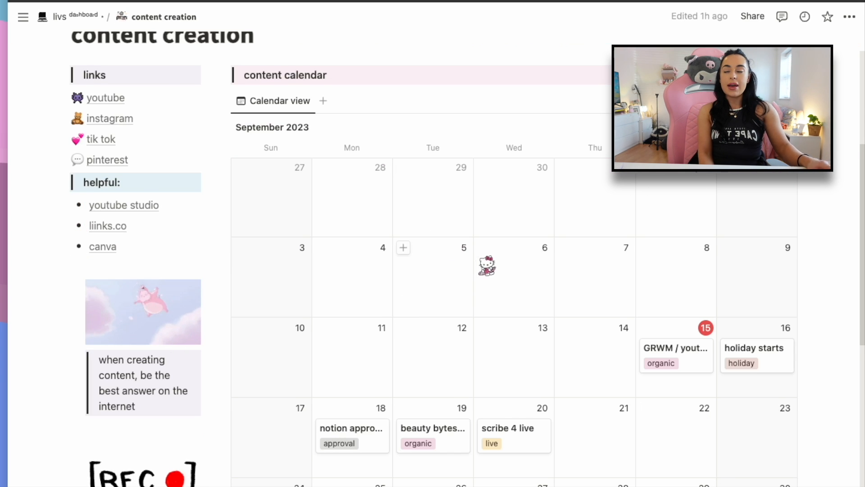
{"action": "scroll", "scroll_direction": "down", "scroll_amount": 3}
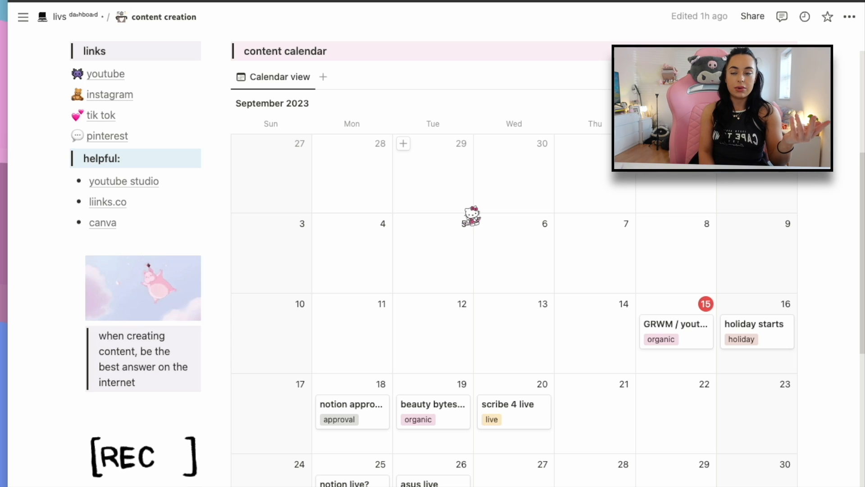
{"action": "scroll", "scroll_direction": "down", "scroll_amount": 3}
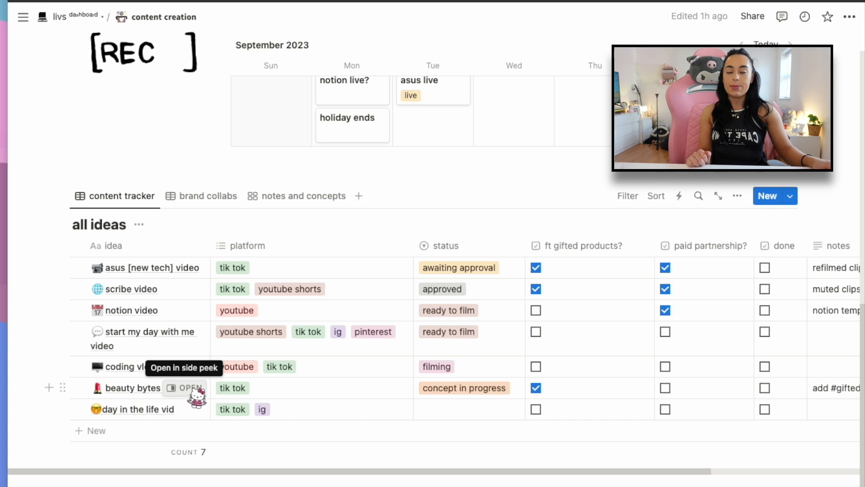
Step: Preview the beauty bytes video idea in side peek, then close the preview
{"action": "left_click", "coordinate": [192, 388]}
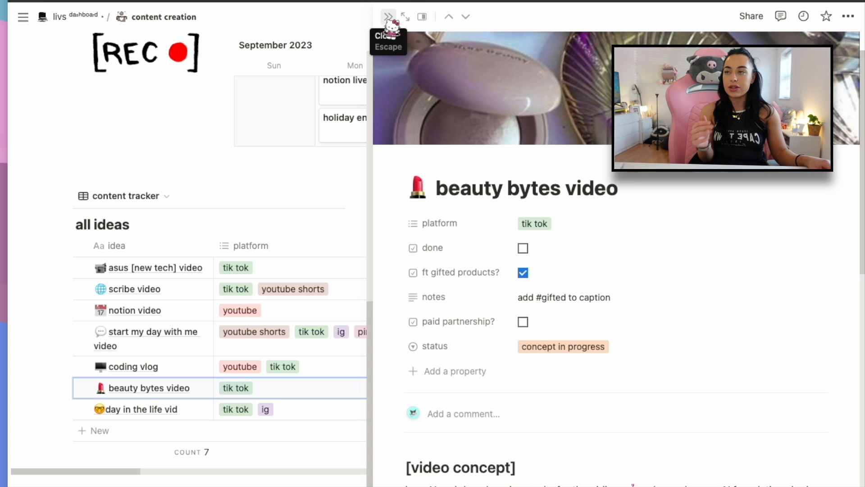
{"action": "left_click", "coordinate": [389, 16]}
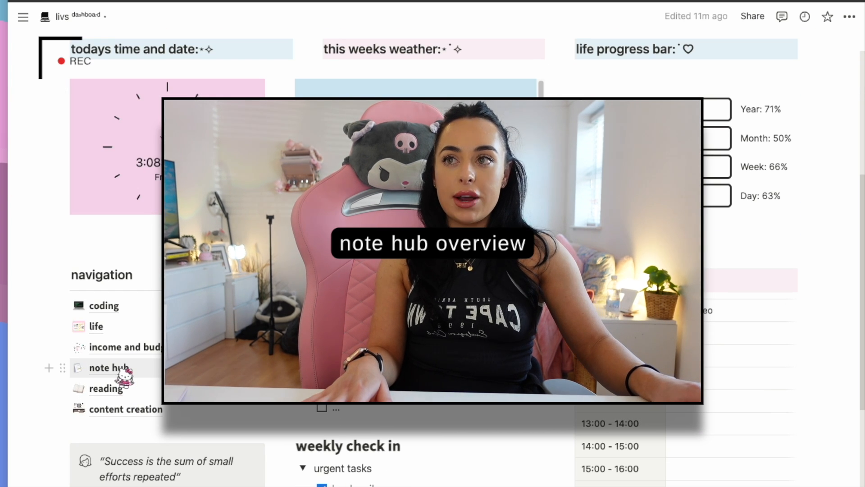
Step: Open the note hub page and scroll through the vscode theme guide's steps down to the reading page
{"action": "left_click", "coordinate": [103, 367]}
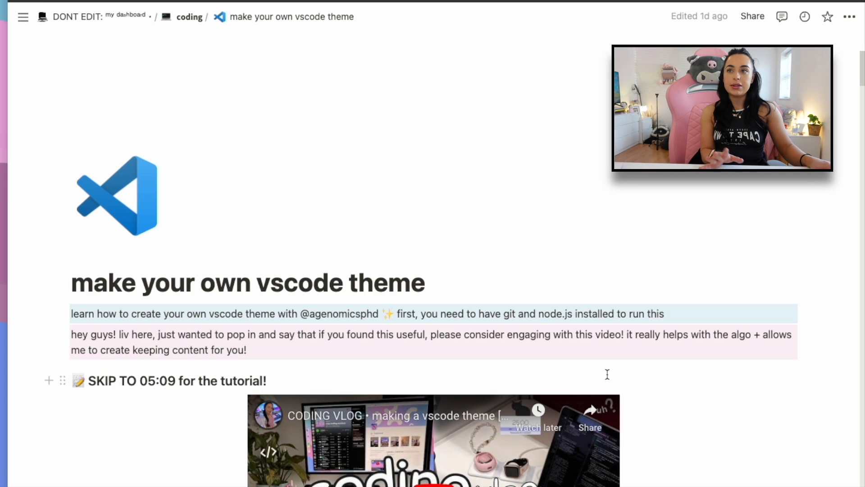
{"action": "scroll", "scroll_direction": "down", "scroll_amount": 3}
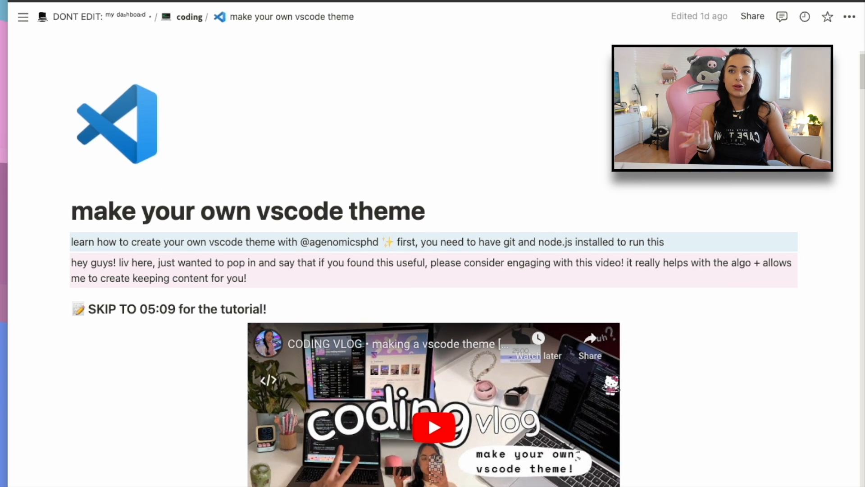
{"action": "scroll", "scroll_direction": "down", "scroll_amount": 3}
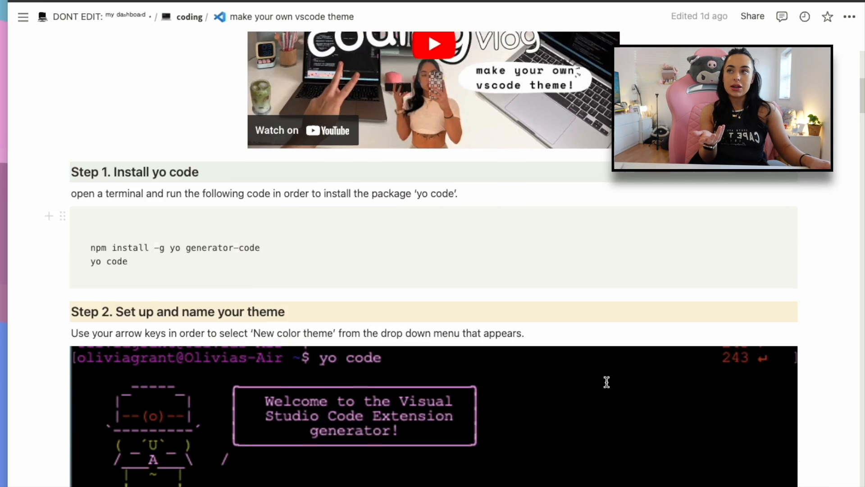
{"action": "scroll", "scroll_direction": "down", "scroll_amount": 3}
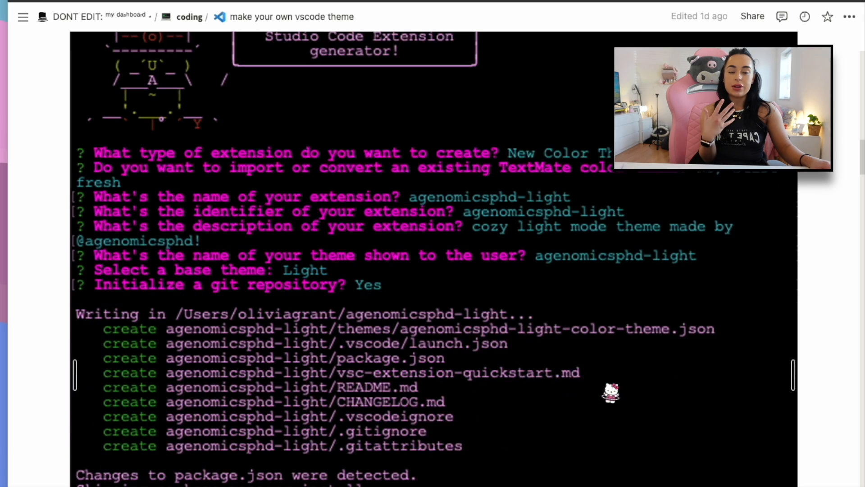
{"action": "scroll", "scroll_direction": "down", "scroll_amount": 3}
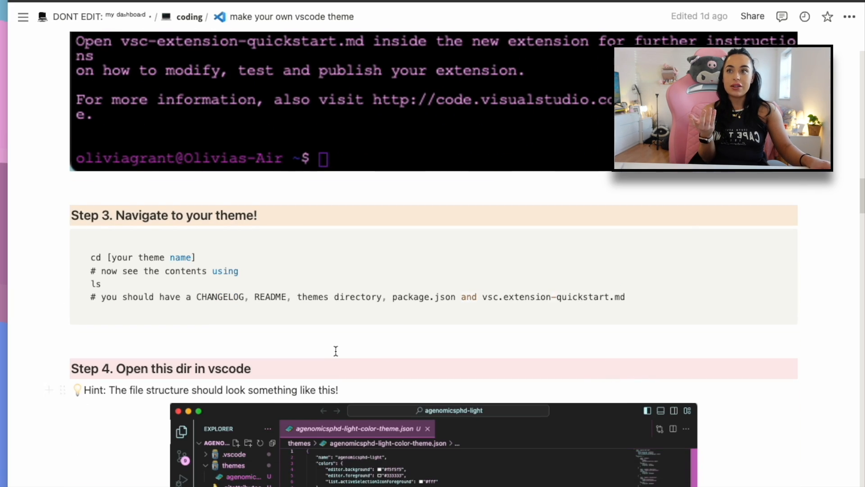
{"action": "scroll", "scroll_direction": "down", "scroll_amount": 3}
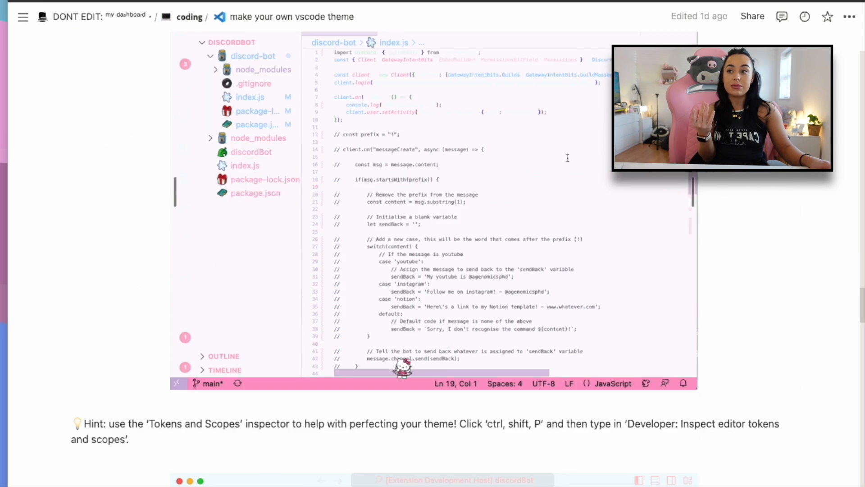
{"action": "scroll", "scroll_direction": "down", "scroll_amount": 3}
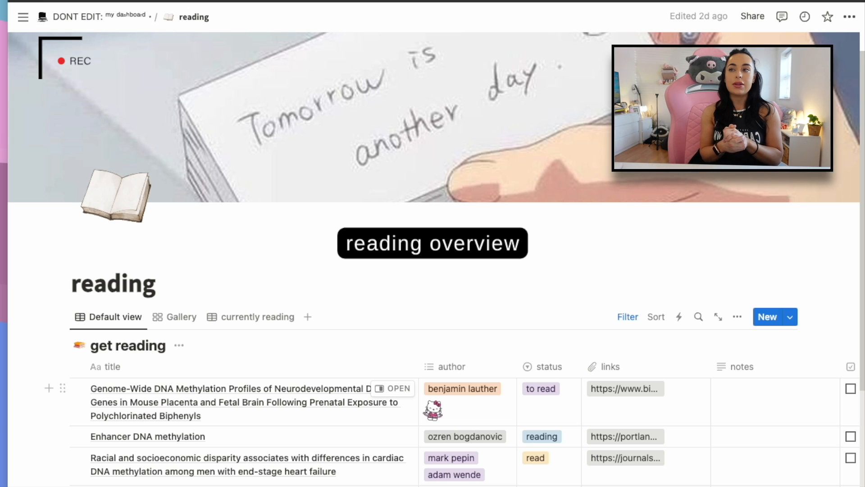
Step: Review the get reading table of papers and return to the main dashboard page
{"action": "scroll", "scroll_direction": "down", "scroll_amount": 3}
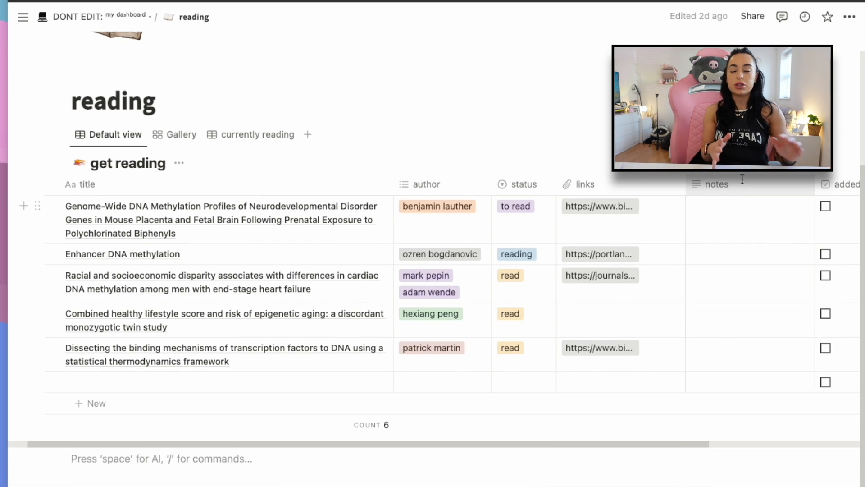
{"action": "left_click", "coordinate": [126, 17]}
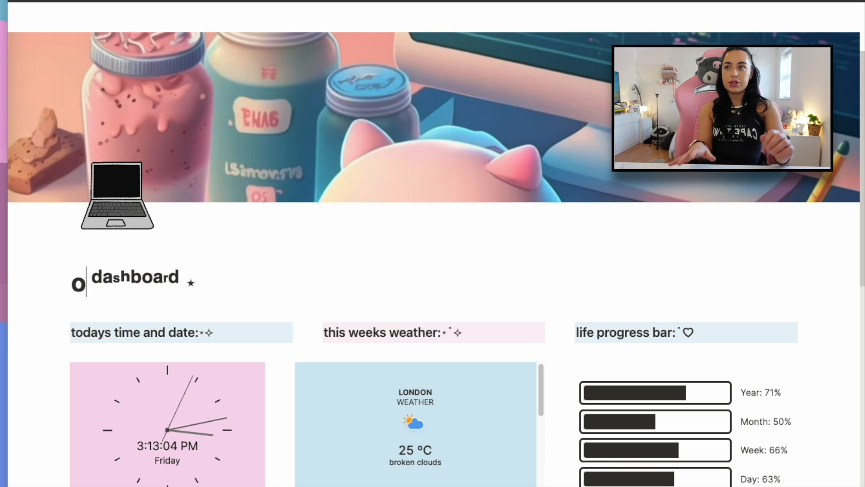
Step: Add 'your name' before 'dashboard' in the page title
{"action": "type", "text": "your name"}
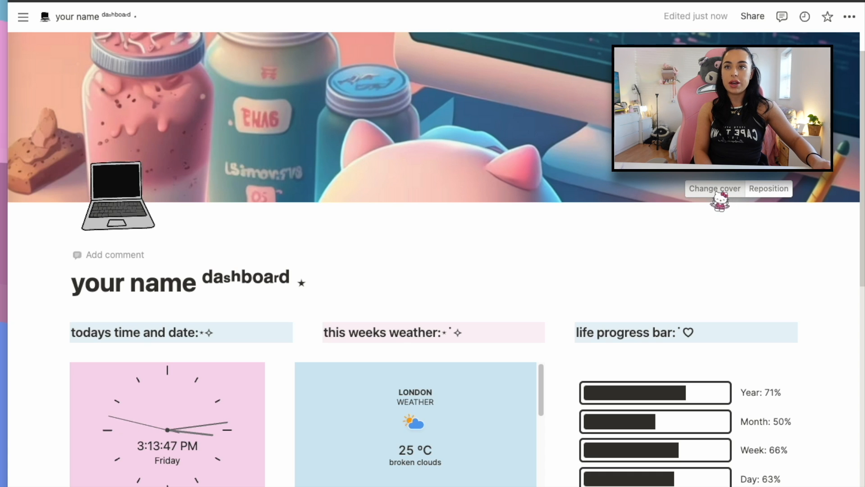
{"action": "left_click", "coordinate": [715, 188]}
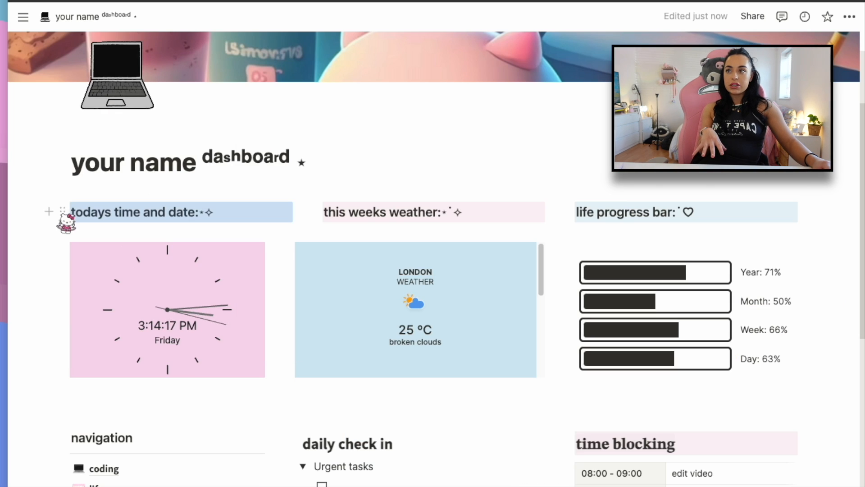
{"action": "mouse_move", "coordinate": [65, 211]}
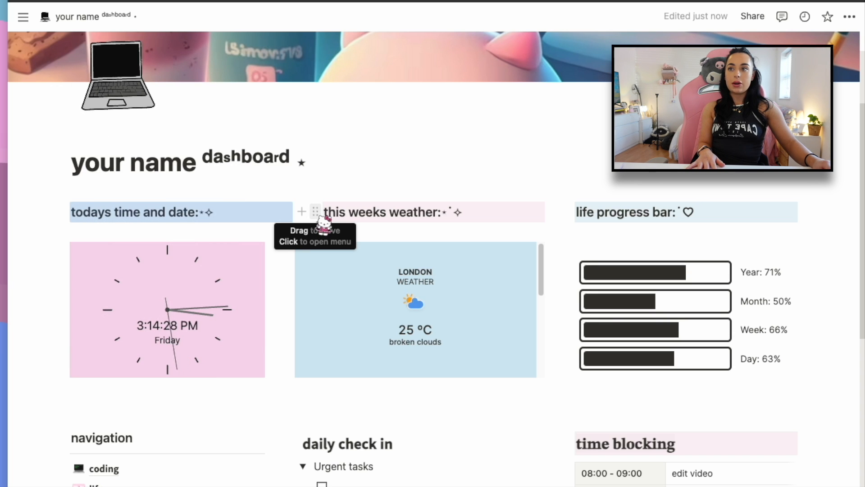
Step: Check the weather heading block's options and bring up the page-wide ••• settings menu
{"action": "left_click", "coordinate": [315, 211]}
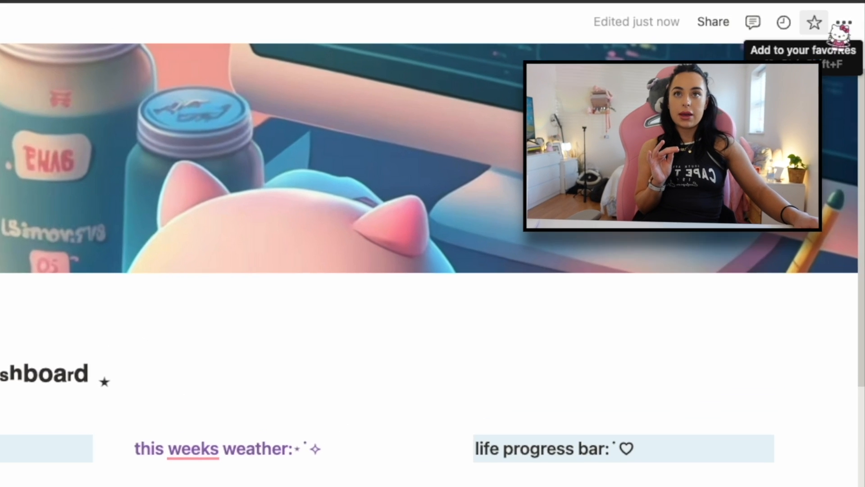
{"action": "left_click", "coordinate": [850, 17]}
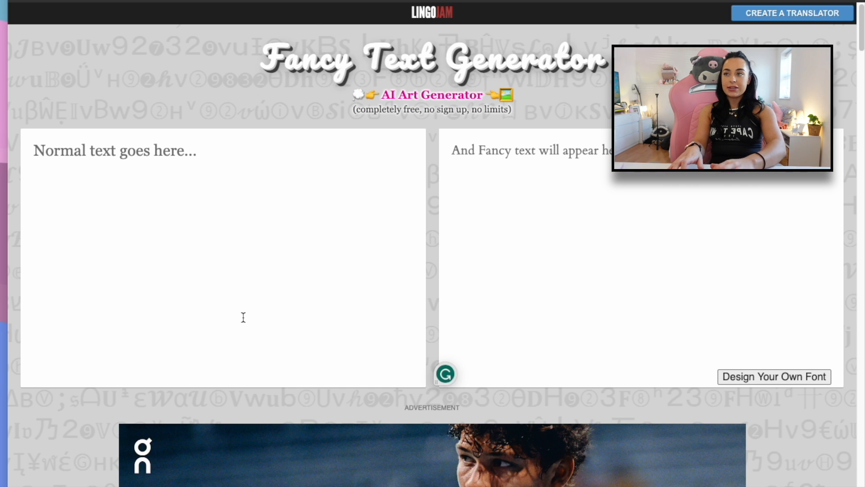
Step: Enter plain text into the Fancy Text Generator to produce fancy lettering variants
{"action": "type", "text": "any"}
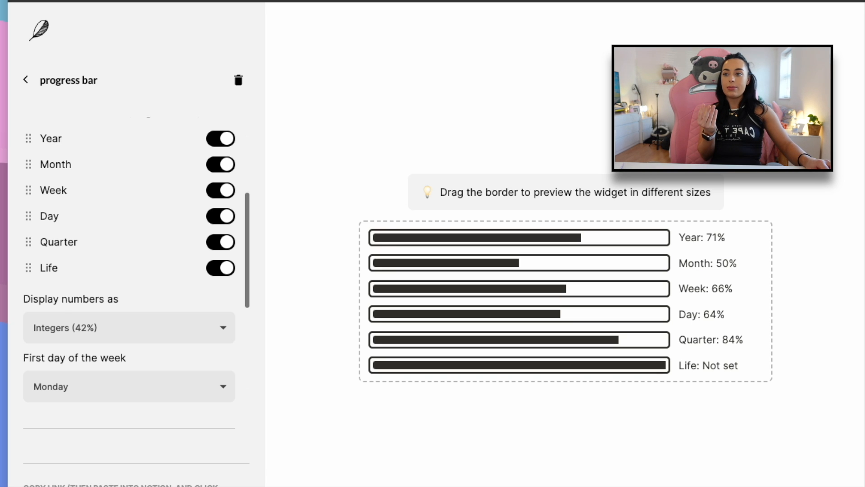
Step: Review the Indify progress bar settings for year, month, week, day, quarter and life bars
{"action": "scroll", "scroll_direction": "down", "scroll_amount": 3}
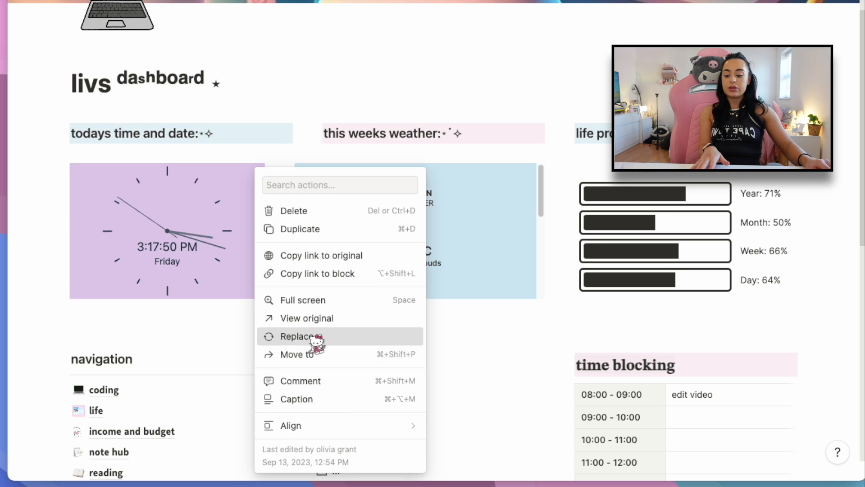
Step: Replace the dashboard's clock embed with a new widget link
{"action": "left_click", "coordinate": [299, 336]}
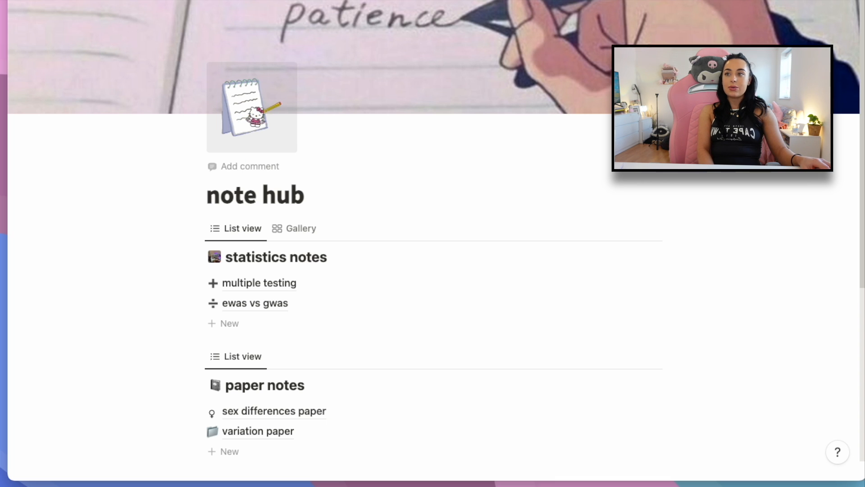
Step: Begin changing the note hub page icon to a custom uploaded image
{"action": "left_click", "coordinate": [252, 107]}
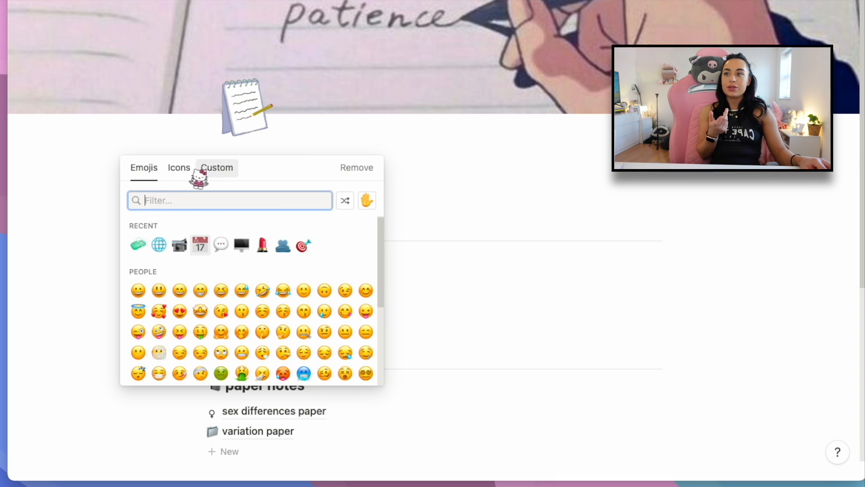
{"action": "left_click", "coordinate": [179, 168]}
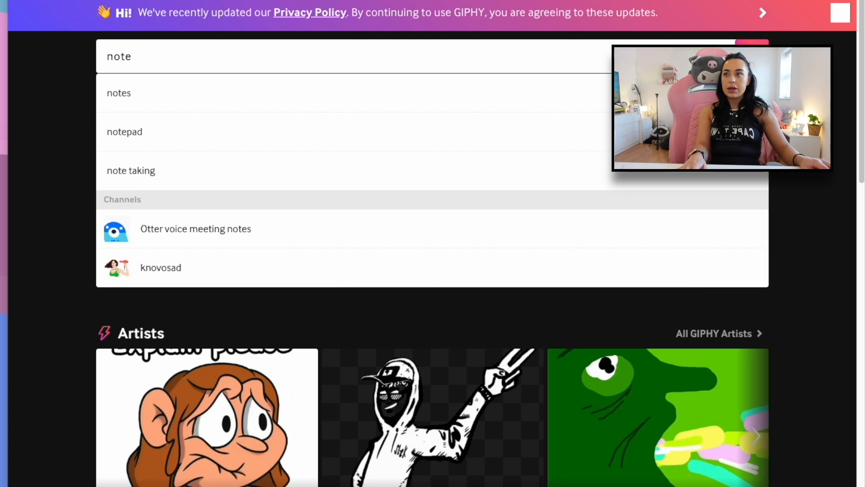
Step: Search GIPHY for 'notes' and switch the results to Stickers
{"action": "left_click", "coordinate": [119, 93]}
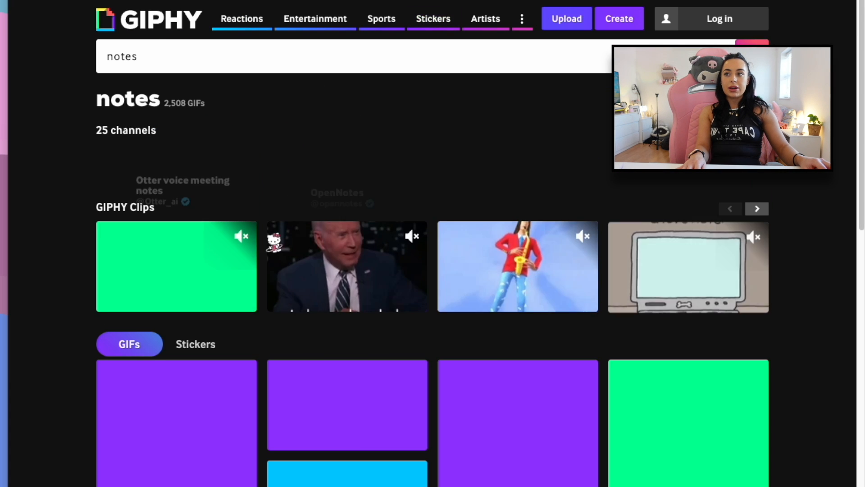
{"action": "scroll", "scroll_direction": "down", "scroll_amount": 3}
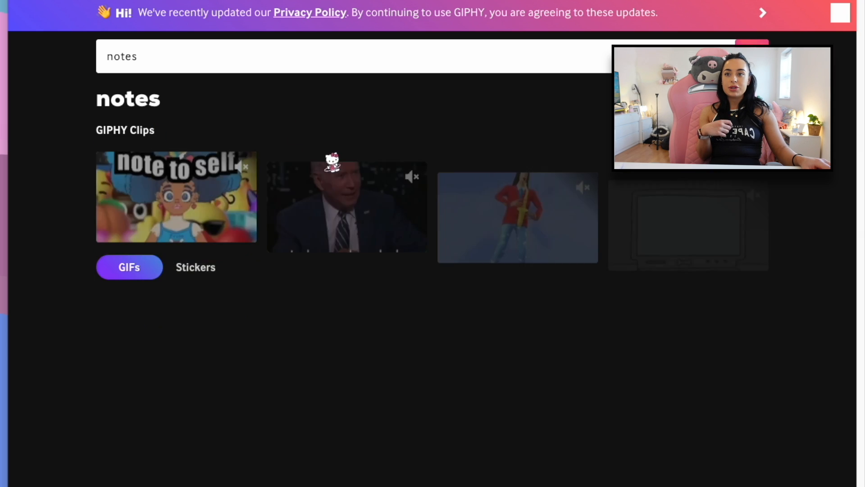
{"action": "left_click", "coordinate": [195, 267]}
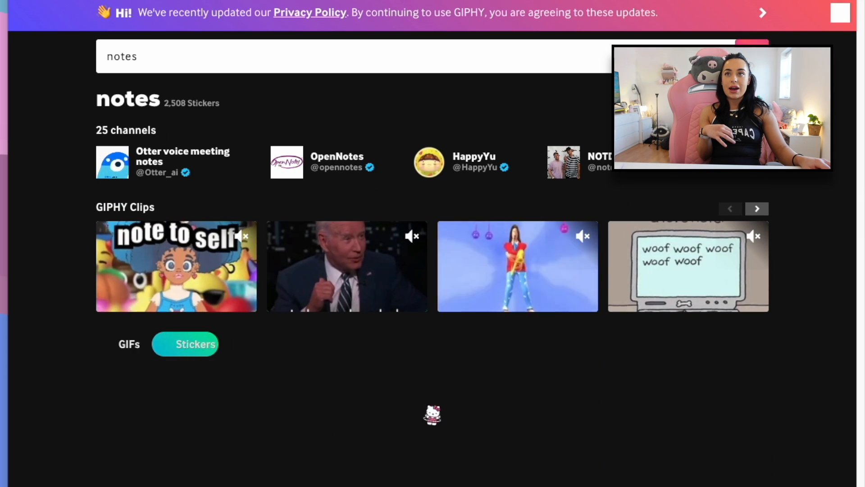